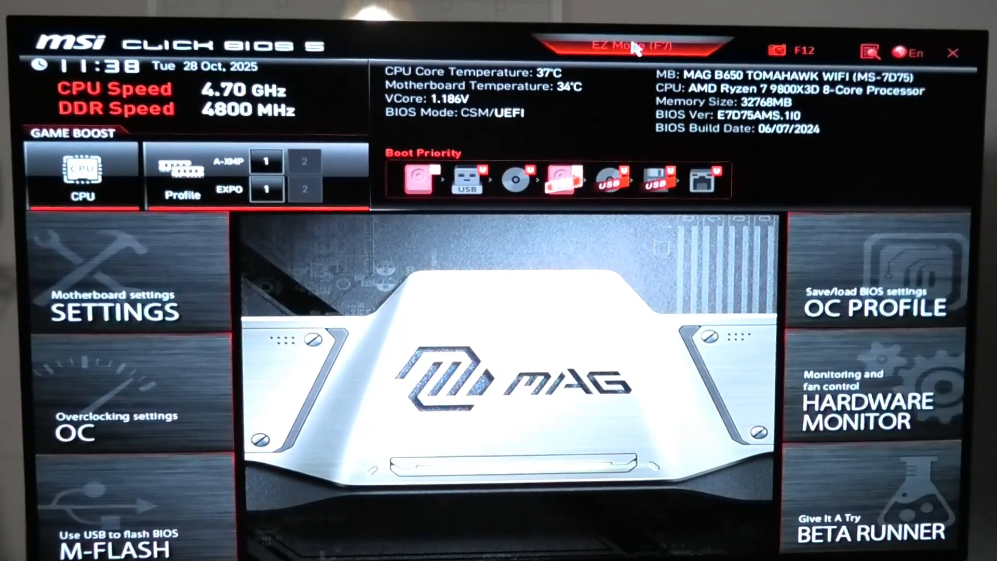
- Toggle between EZ and advanced modes, then reach Settings > Security > Secure Boot
{"action": "left_click", "coordinate": [632, 49]}
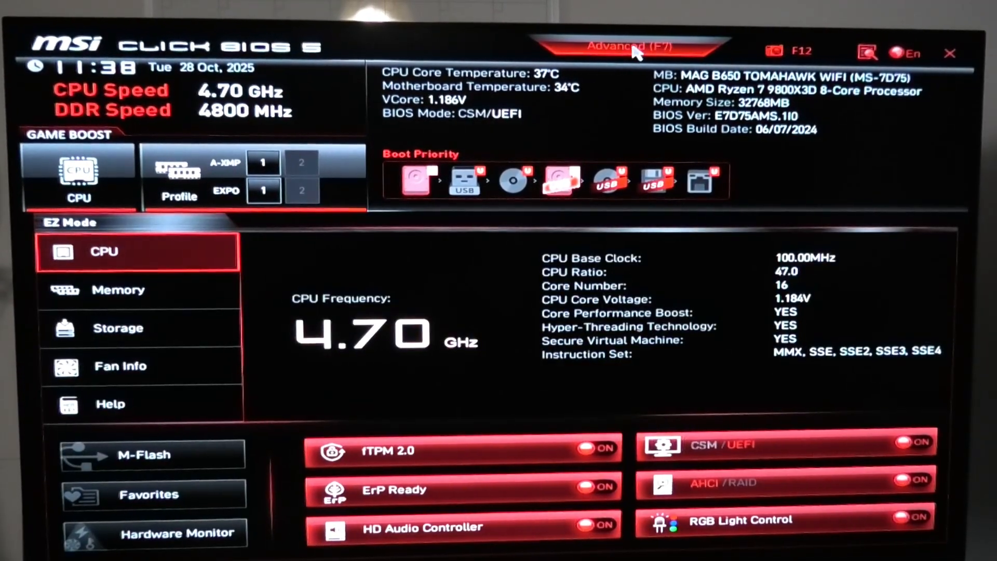
{"action": "left_click", "coordinate": [629, 47]}
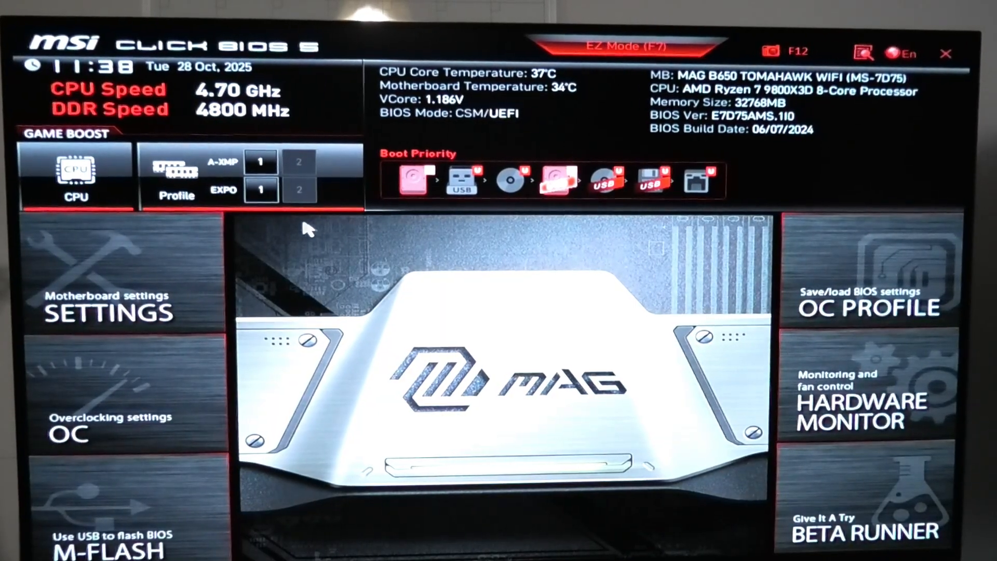
{"action": "left_click", "coordinate": [107, 299]}
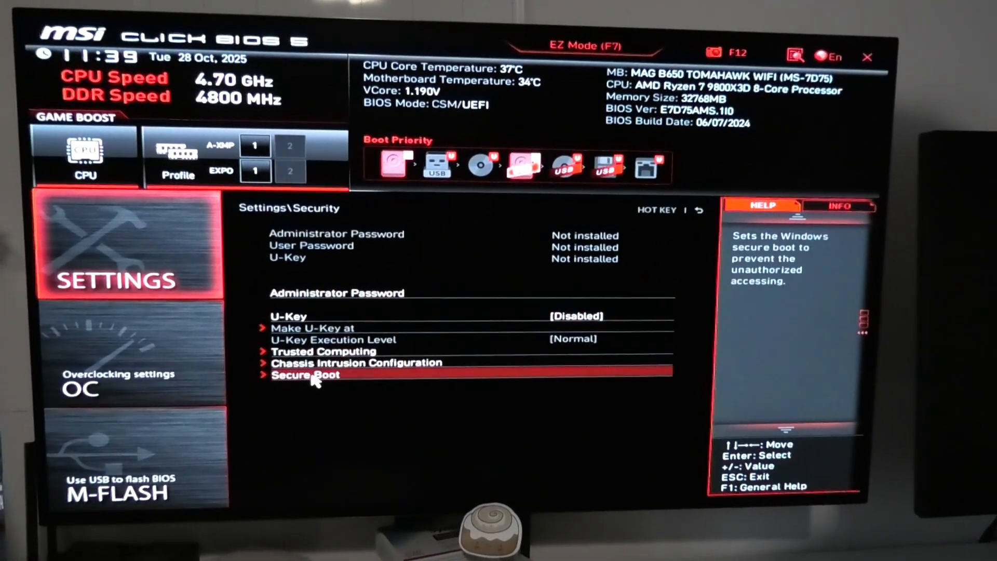
{"action": "left_click", "coordinate": [305, 375]}
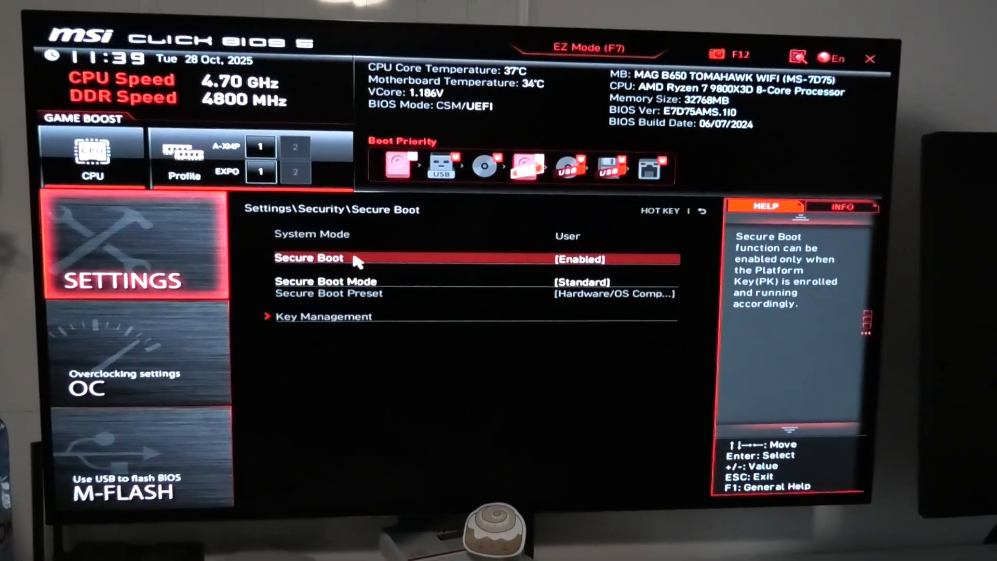
- Choose Enabled from the Secure Boot value list, keeping Standard mode
{"action": "left_click", "coordinate": [309, 259]}
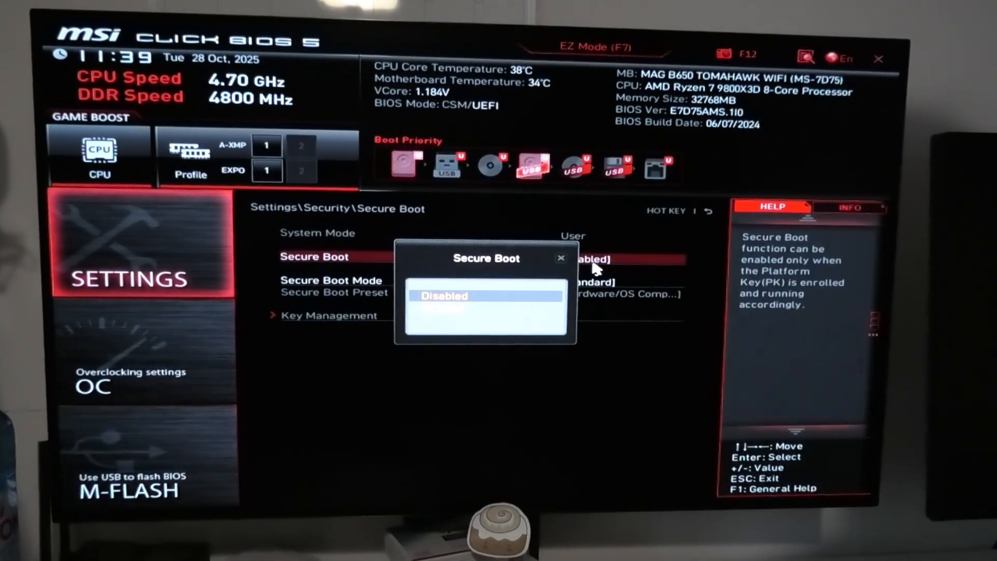
{"action": "left_click", "coordinate": [486, 309]}
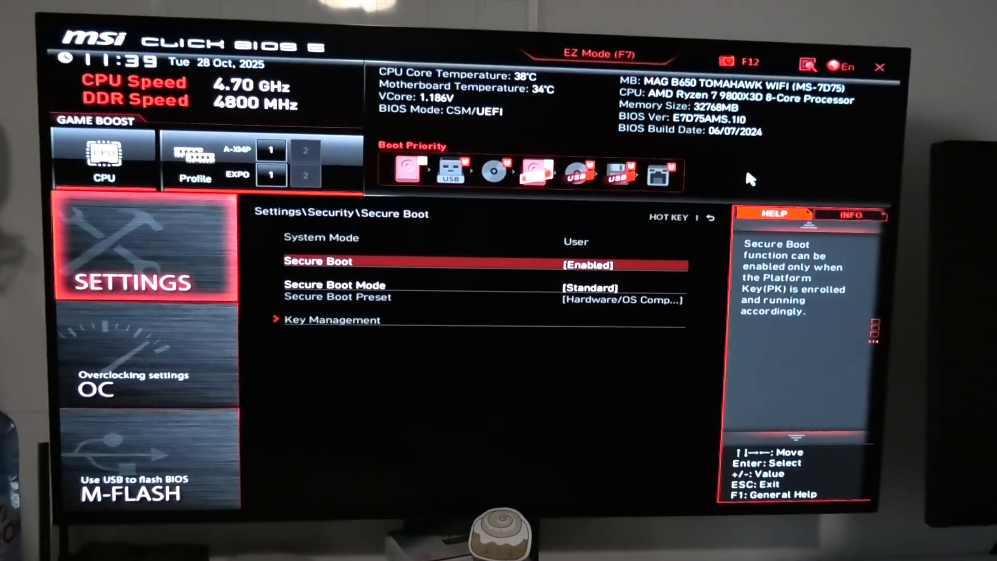